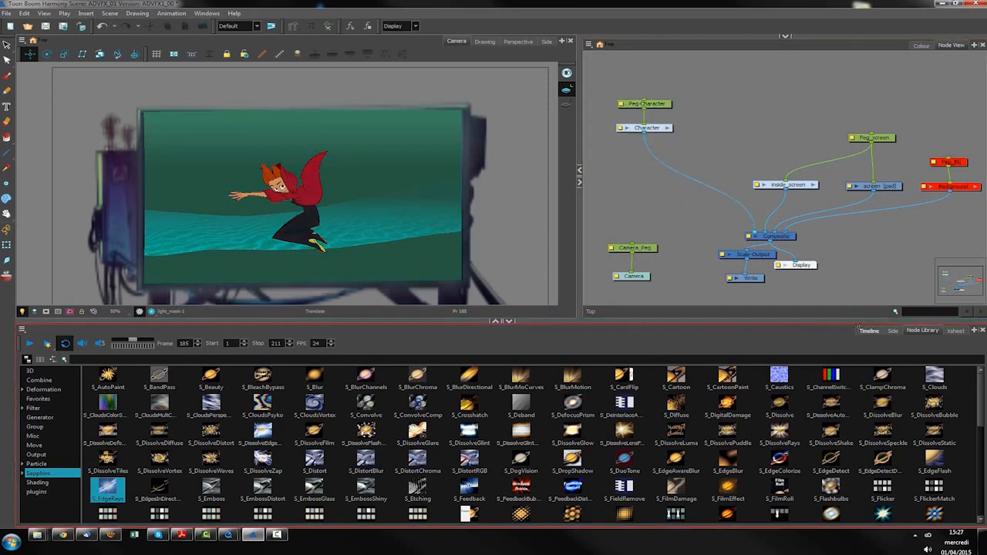
- Show the Timeline in the bottom panel and expand the character layer's effect parameters
click(870, 329)
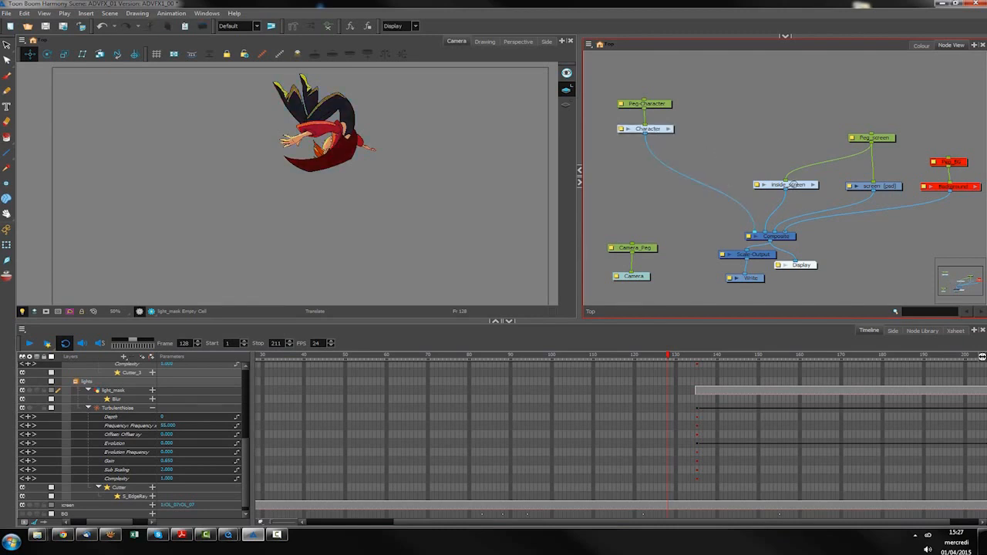
double_click(785, 185)
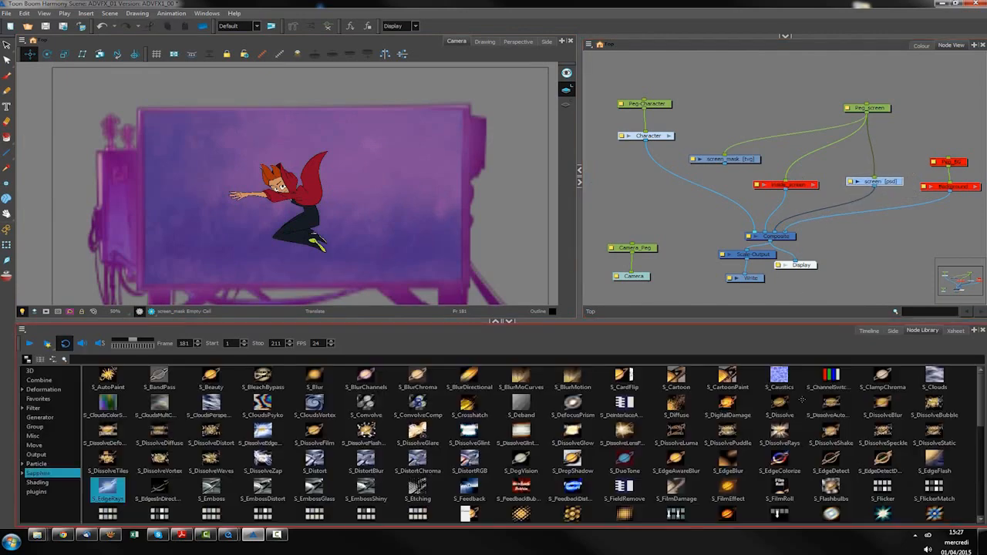
- Route the TV set through a colour node so its screen previews teal rather than purple
click(41, 380)
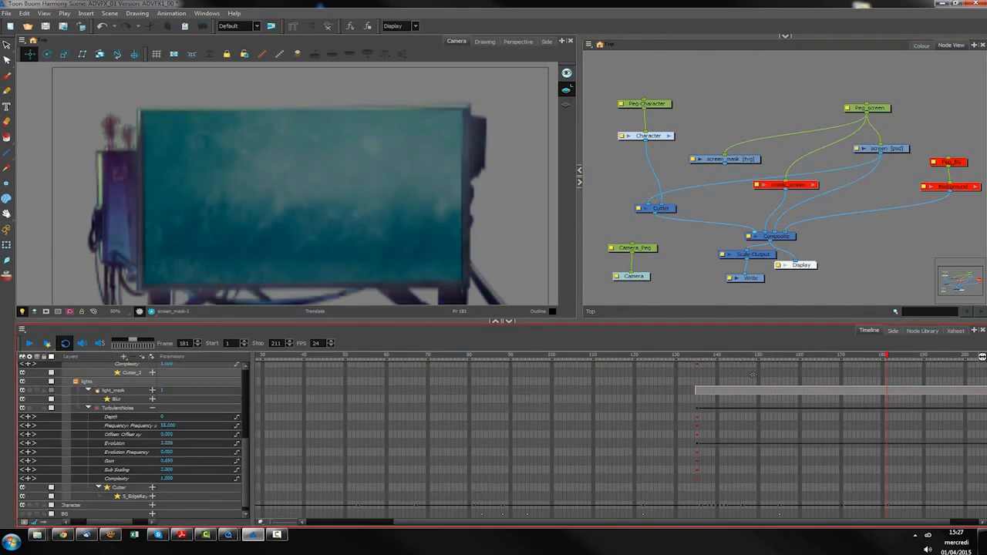
click(721, 356)
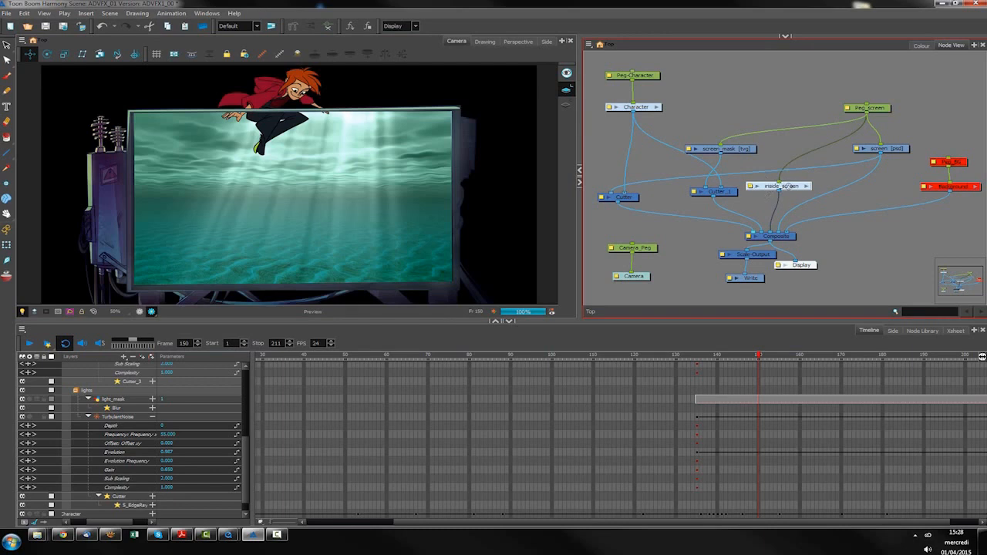
- Rewire the character, underwater background and light-ray nodes into the composite feeding the Display
double_click(779, 185)
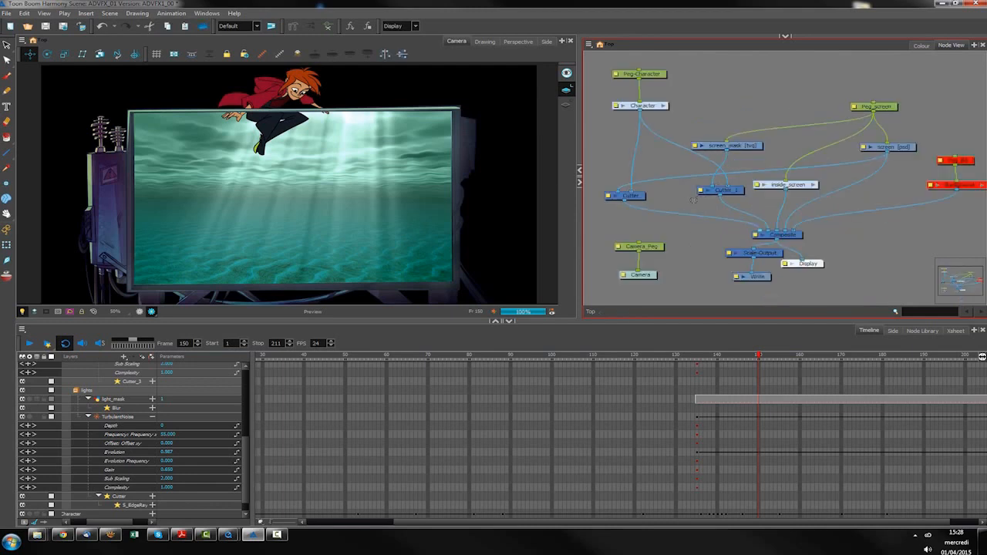
click(722, 191)
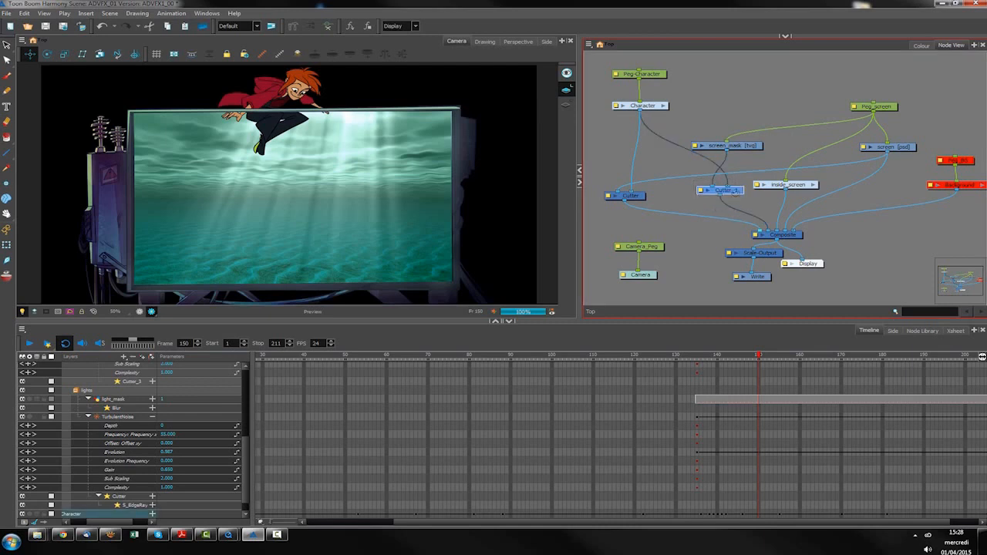
mouse_move(751, 207)
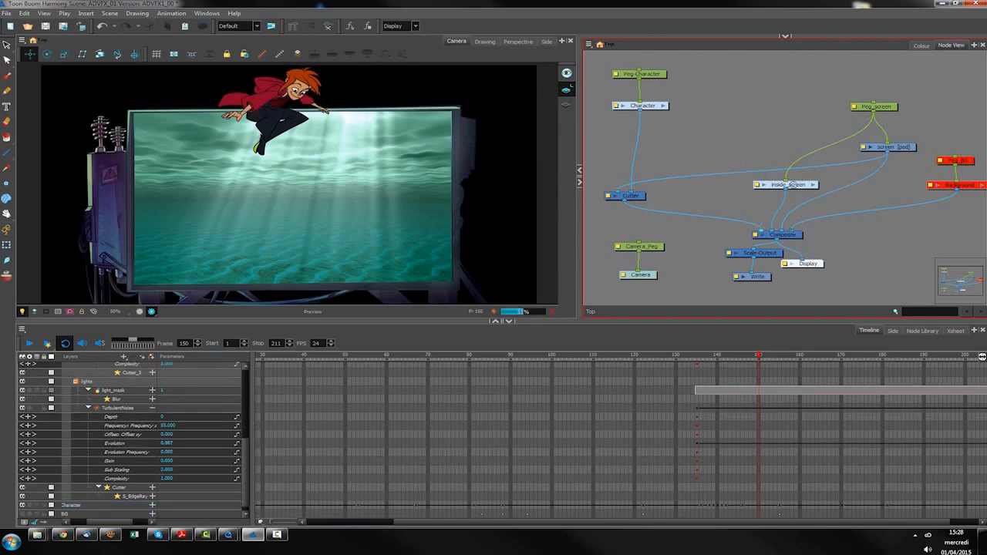
double_click(786, 183)
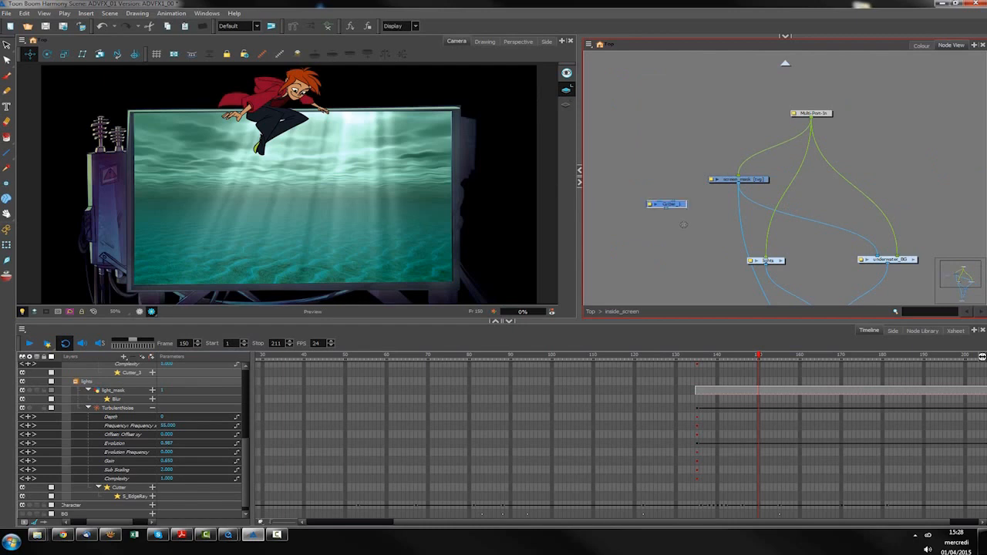
drag(665, 204, 695, 256)
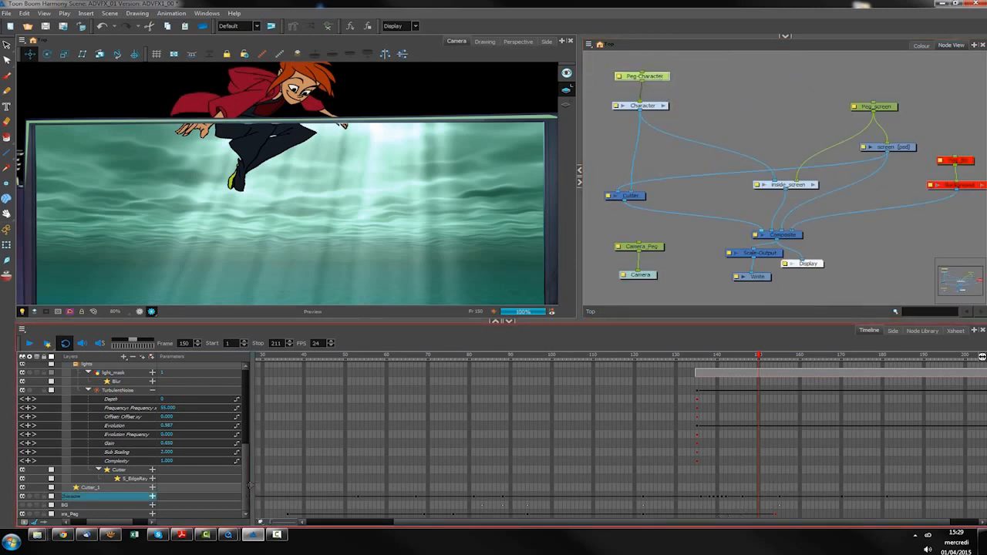
- Keyframe Peg_screen's position and scale so the TV screen grows to fill the view
click(71, 496)
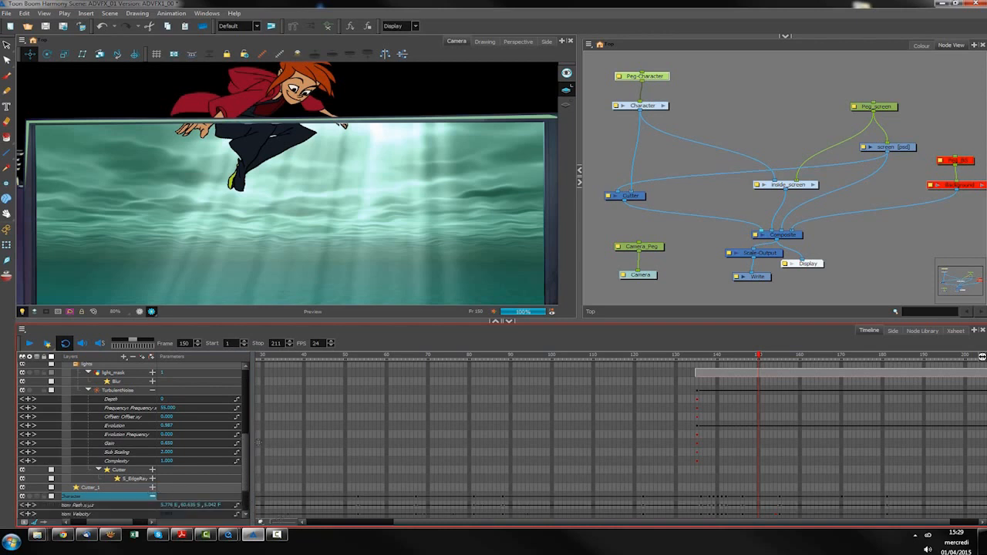
scroll(down, 3)
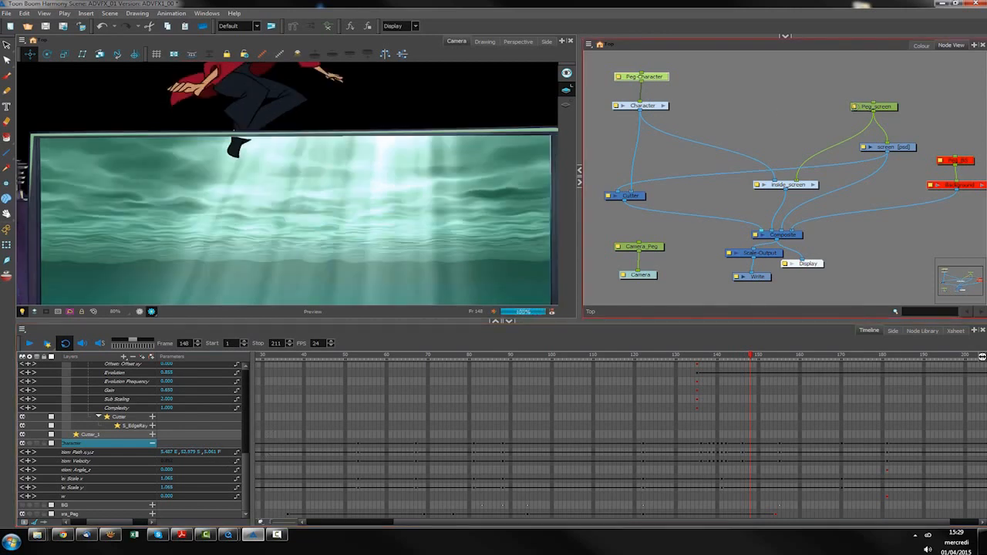
double_click(873, 107)
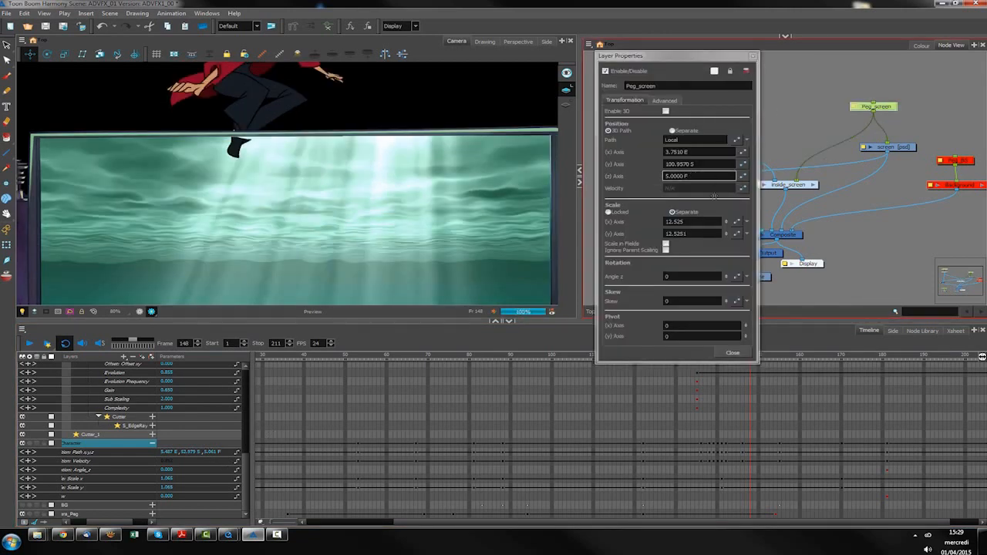
click(731, 352)
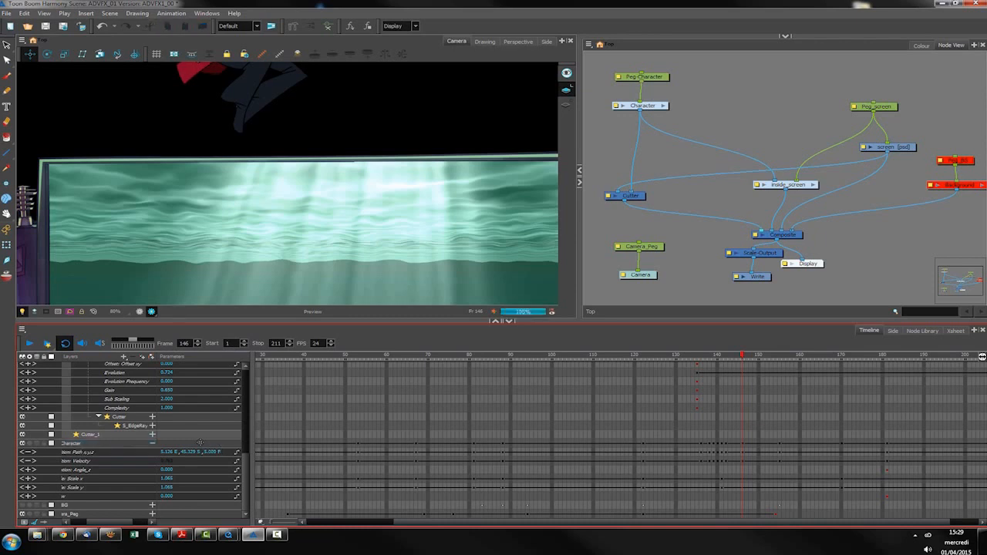
click(779, 355)
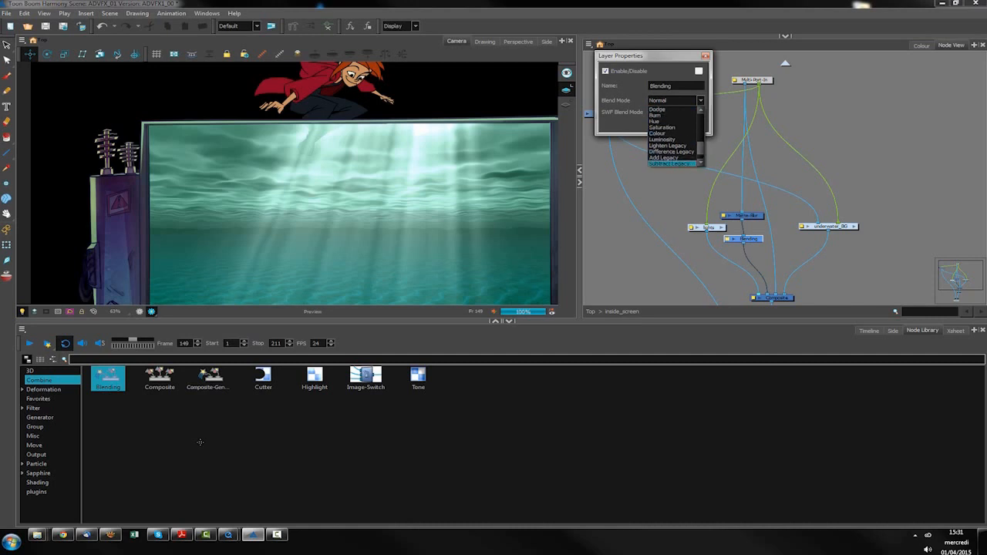
- Choose the Blending node's Blend Mode that merges the character into the underwater scene
click(654, 120)
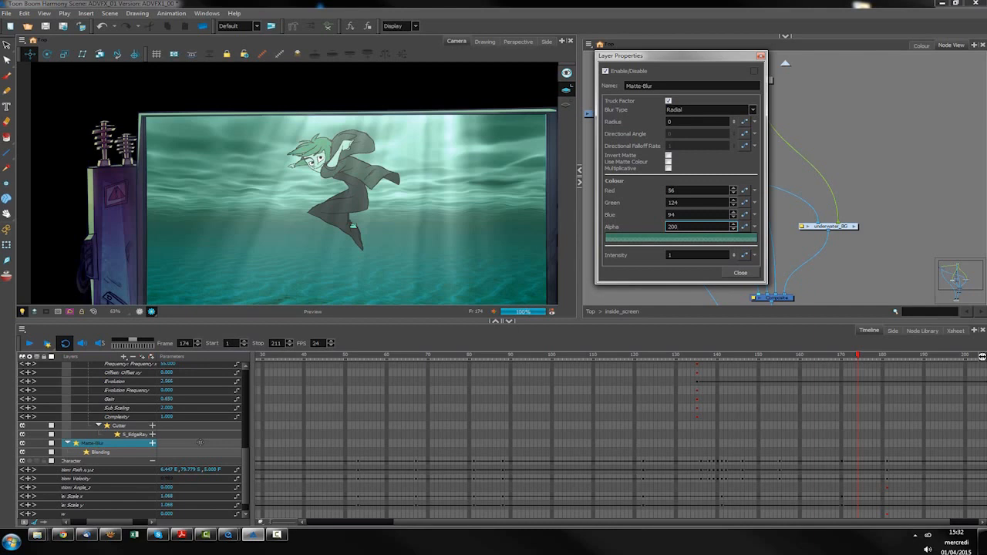
- Change the Matte-Blur Colour Alpha to retune the teal tint strength, then return to its properties
triple_click(694, 225)
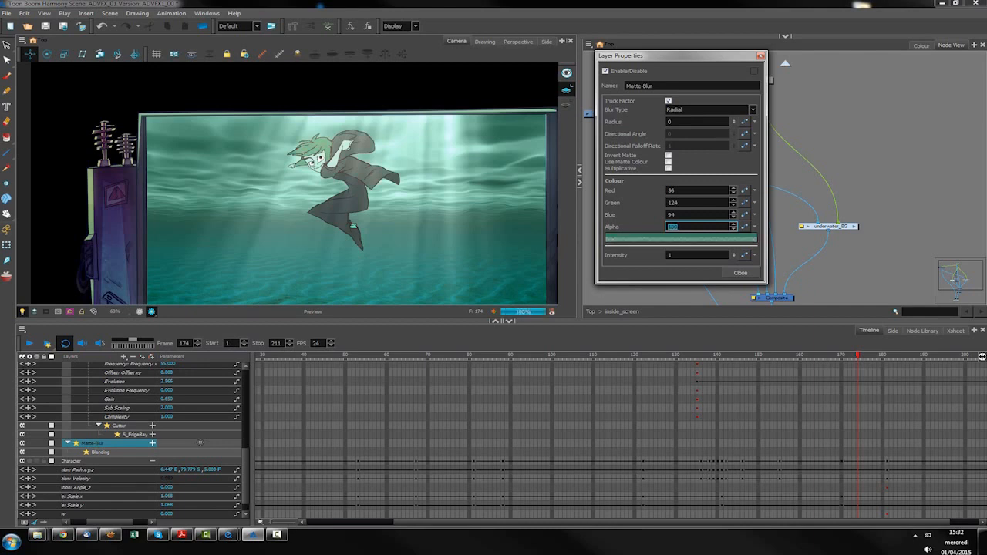
click(740, 272)
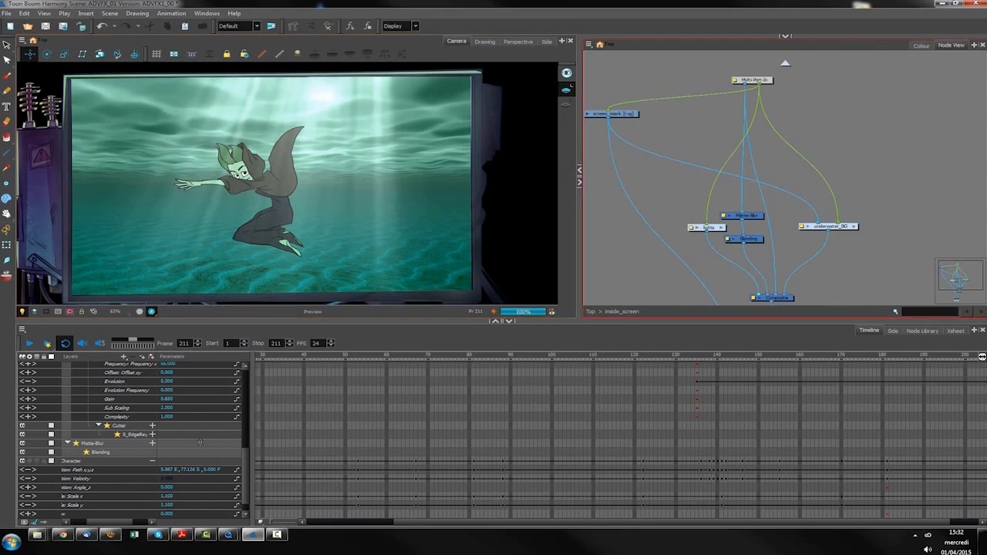
double_click(93, 444)
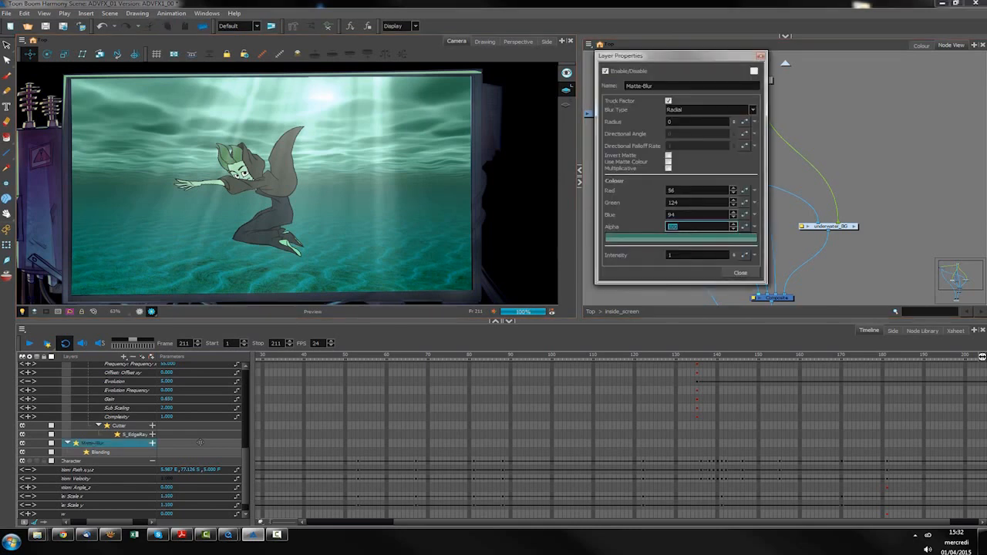